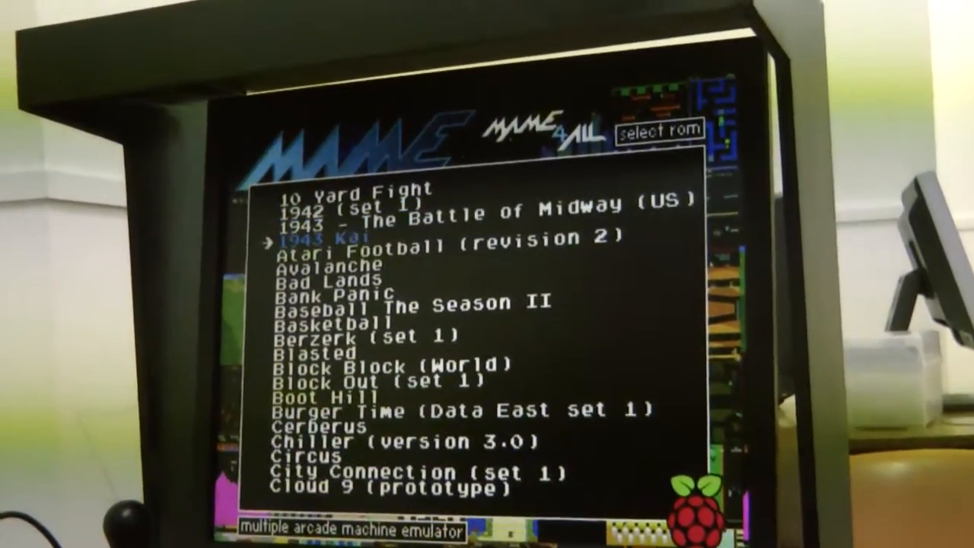
# Step: Scroll the ROM list down from 1943 Kai to highlight Double Dribble
pyautogui.press('down')
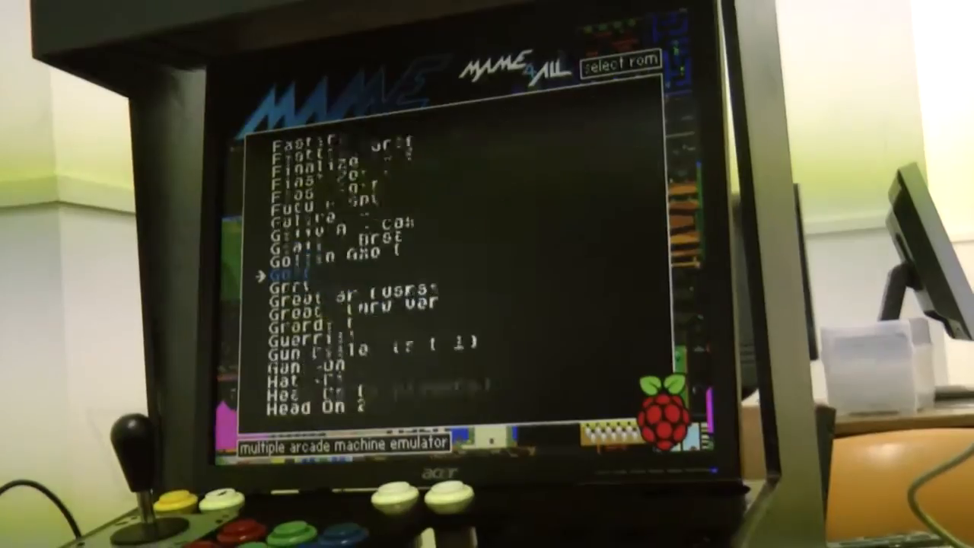
pyautogui.scroll(3)
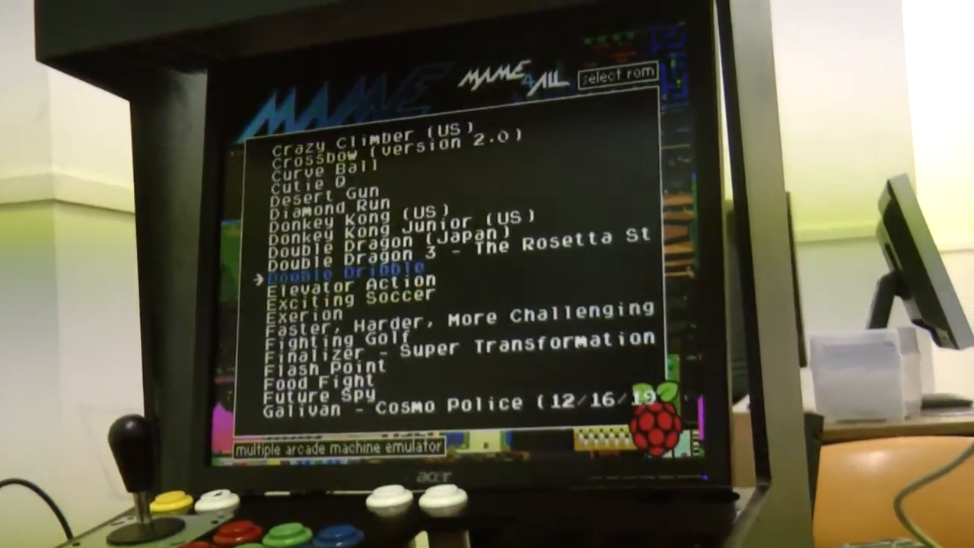